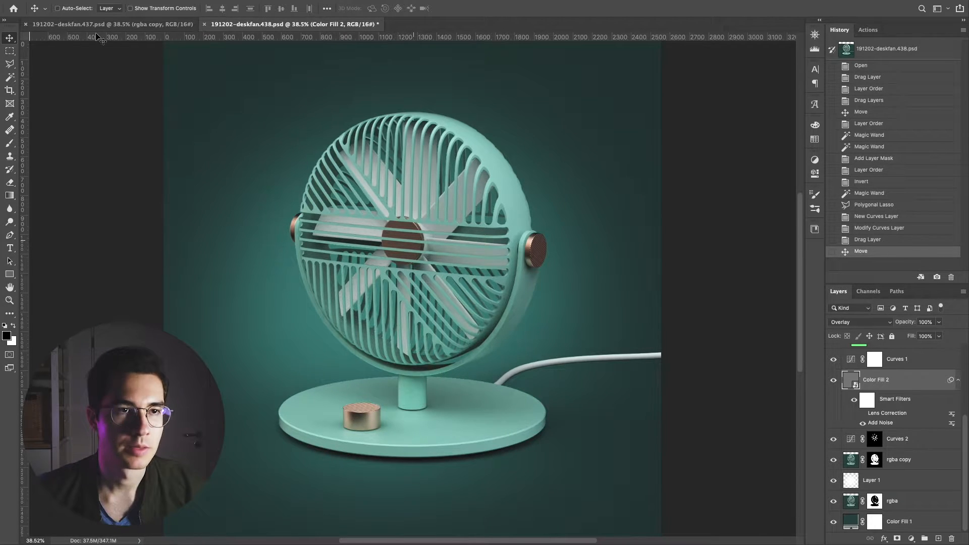
Step: View the motion-blurred 191202-deskfan.437 document in Photoshop, then switch to KeyShot
click(91, 24)
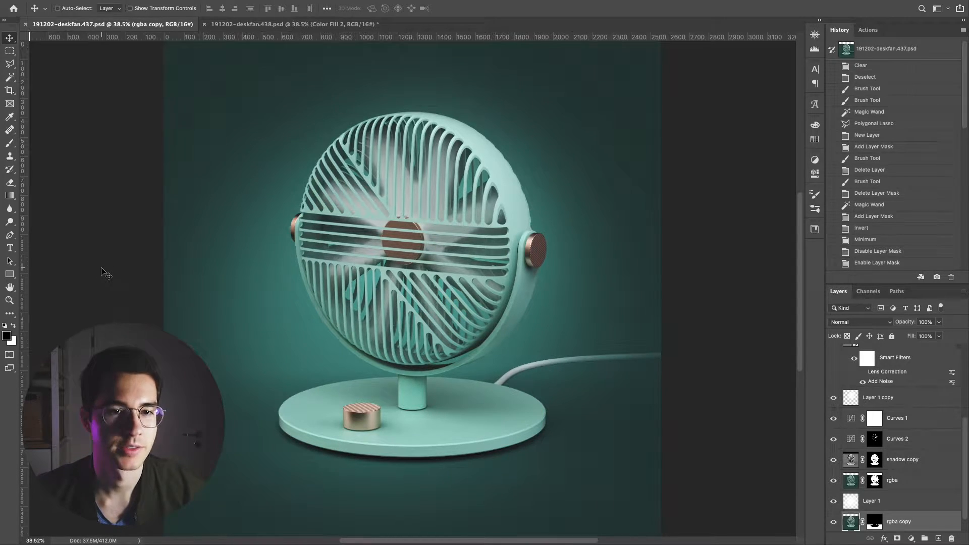
click(293, 24)
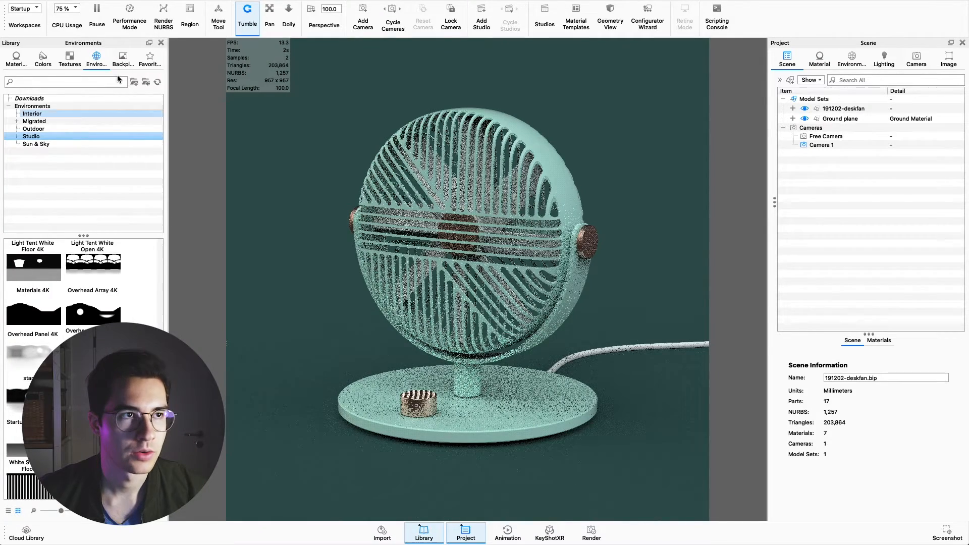
Step: Enable Performance Mode for the fan preview and open the Animation timeline ribbon
click(280, 9)
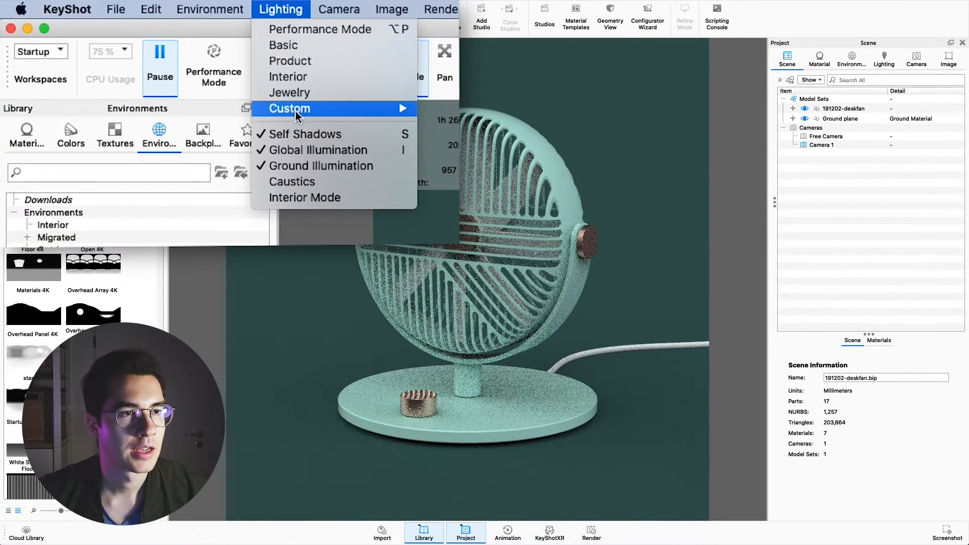
mouse_move(316, 134)
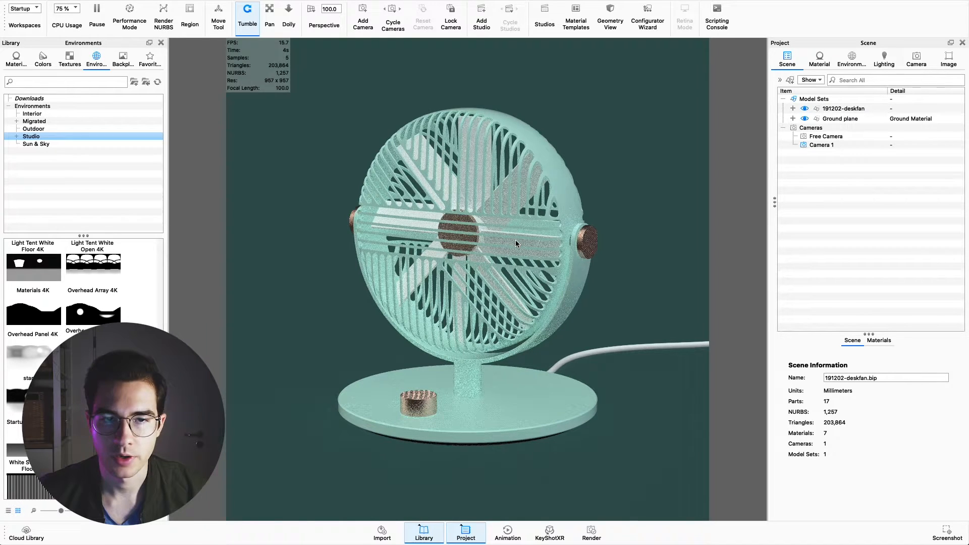
click(129, 10)
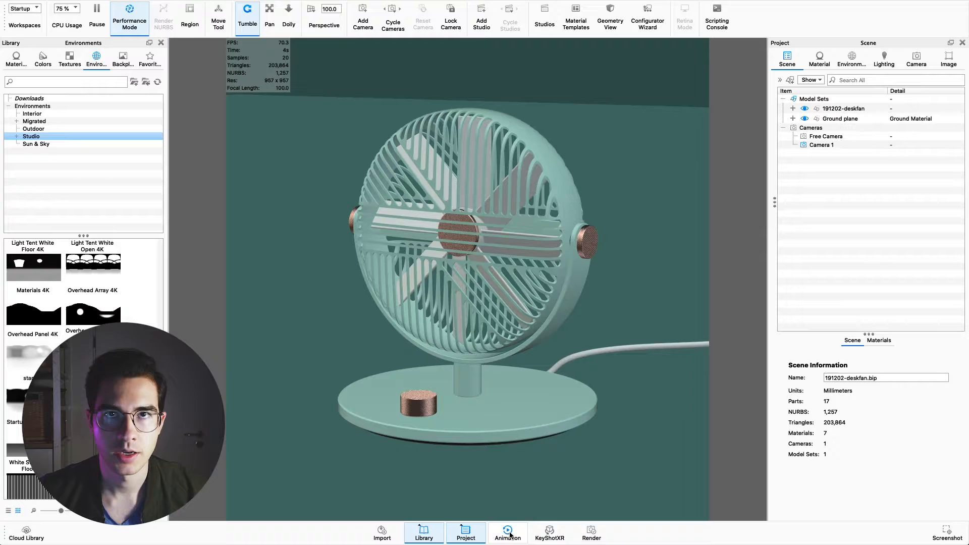
click(508, 544)
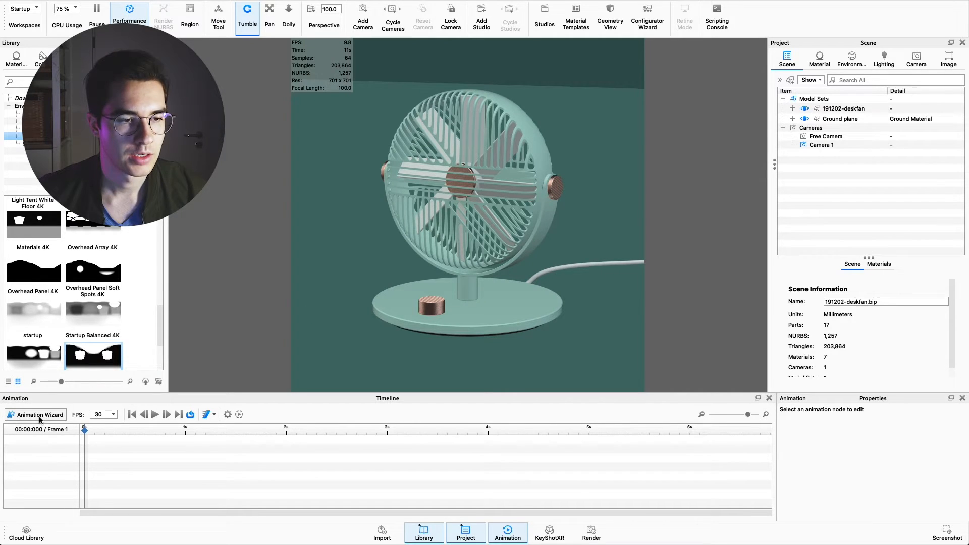
Step: Start a Rotation animation and select the fan group under 191202-deskfan > top > head
click(35, 415)
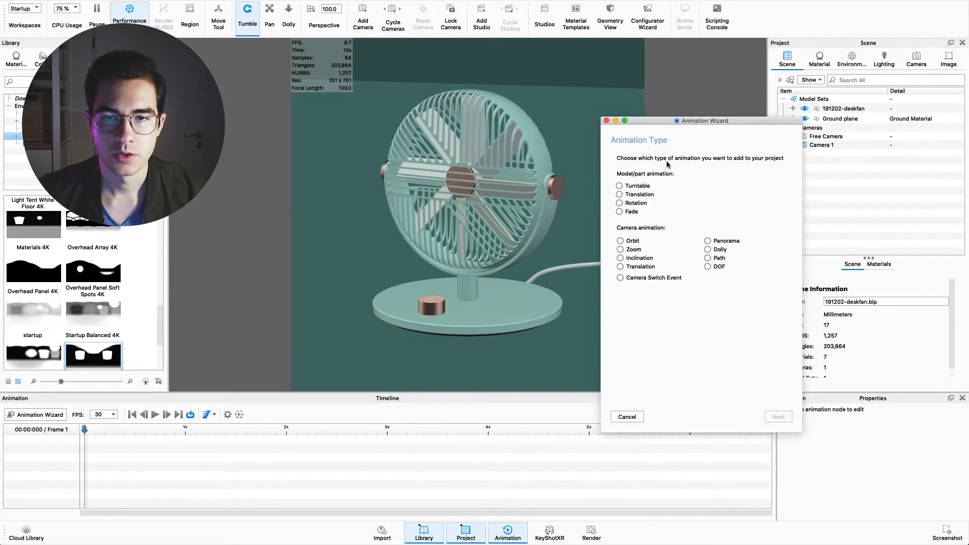
click(619, 203)
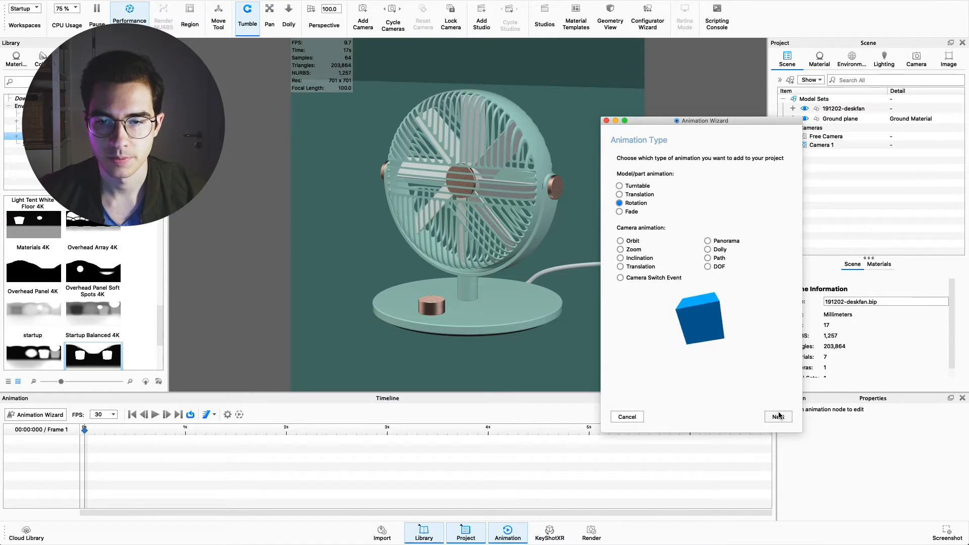
click(777, 417)
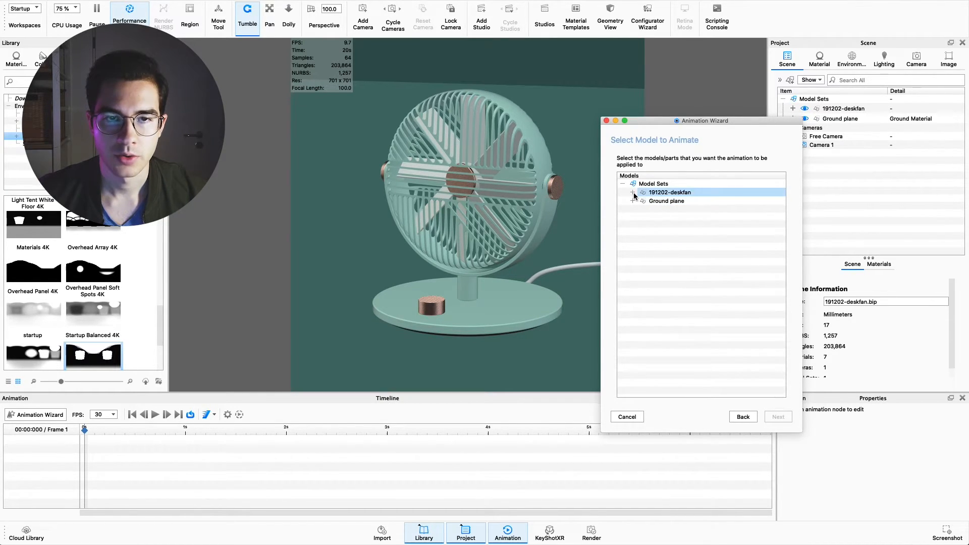
click(633, 192)
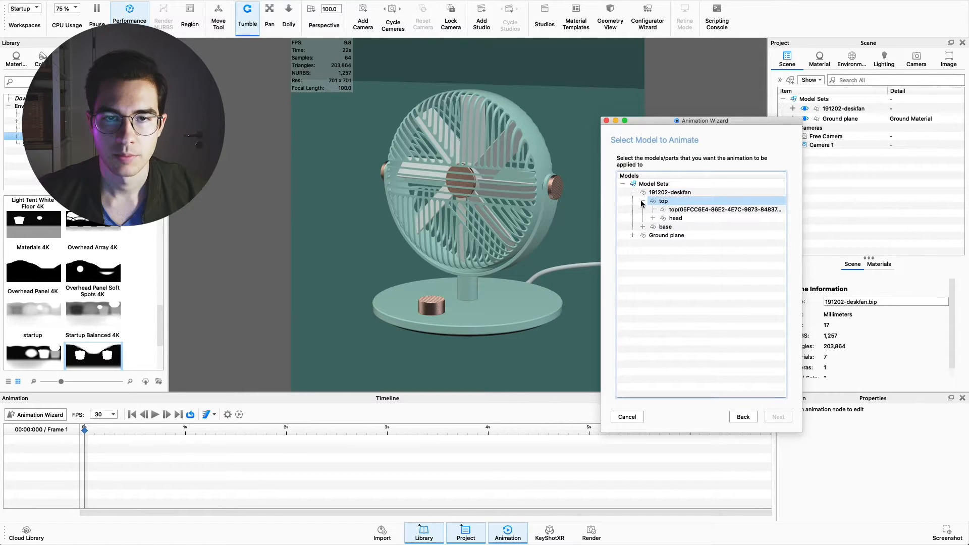
click(675, 218)
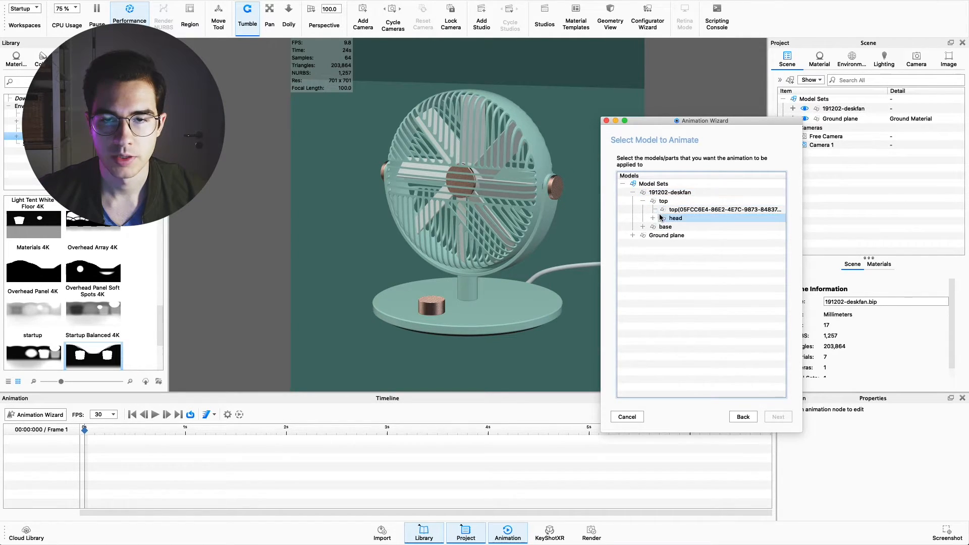
click(653, 218)
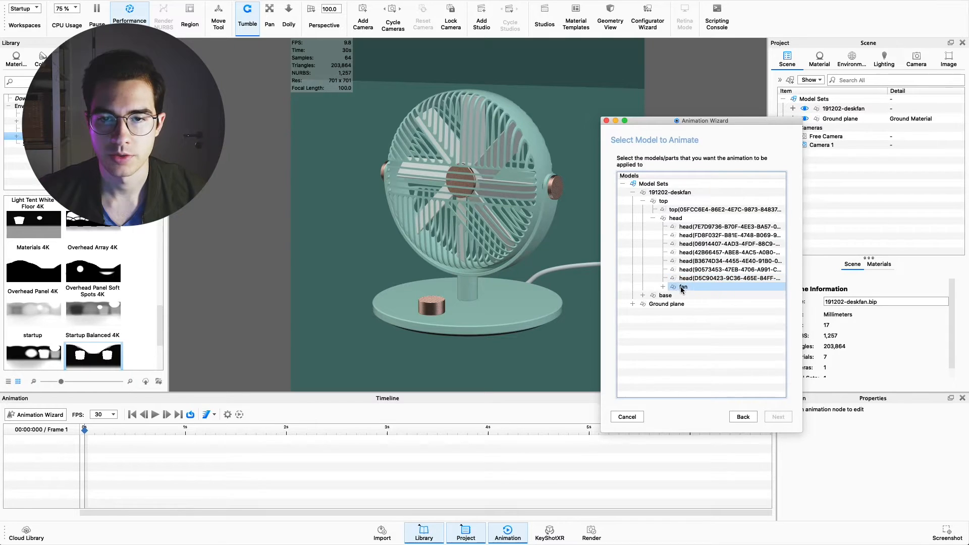
click(663, 287)
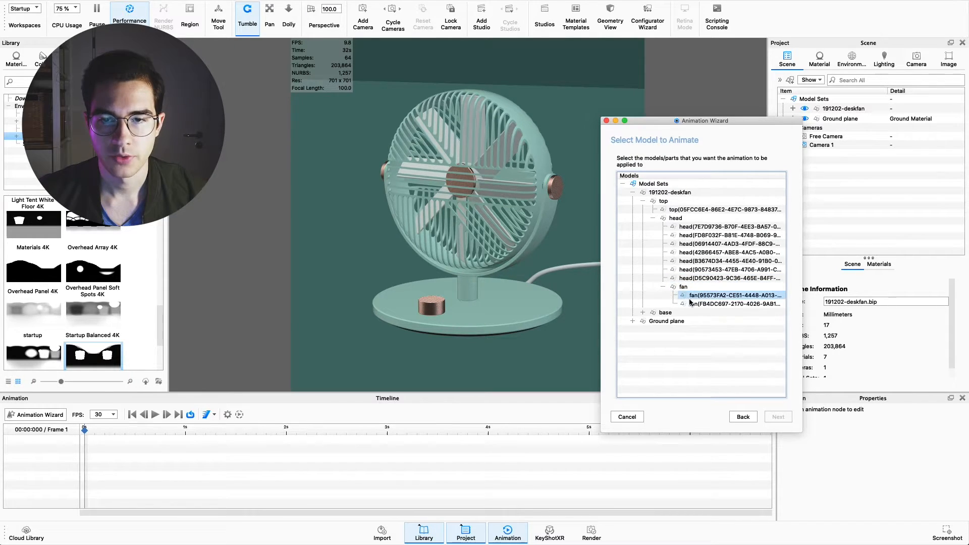
click(682, 286)
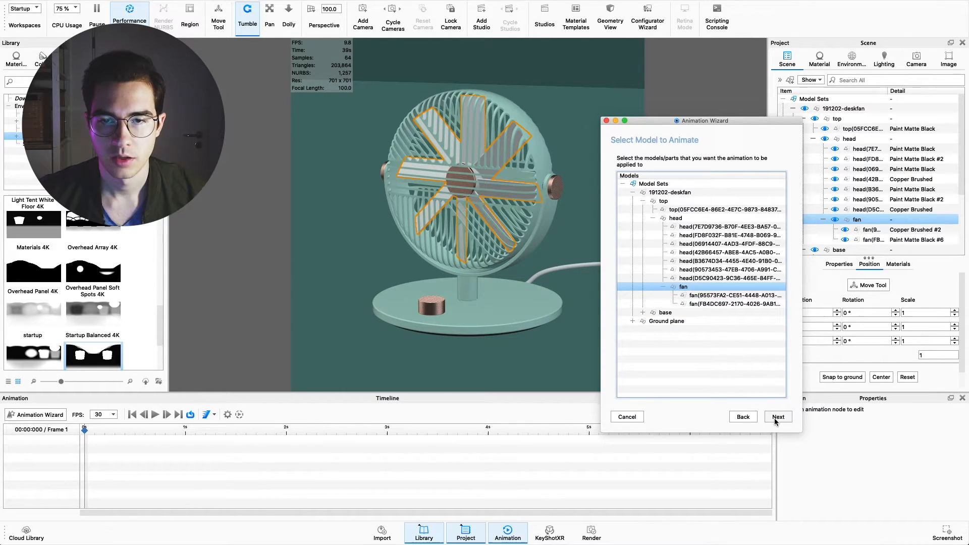
Step: Set the blade rotation to 360 degrees around the Z axis
click(778, 417)
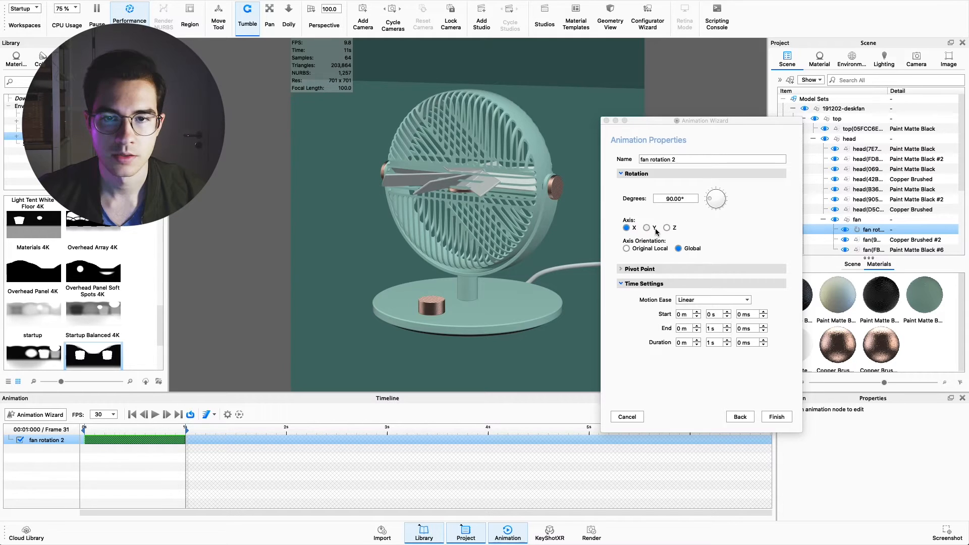
click(646, 228)
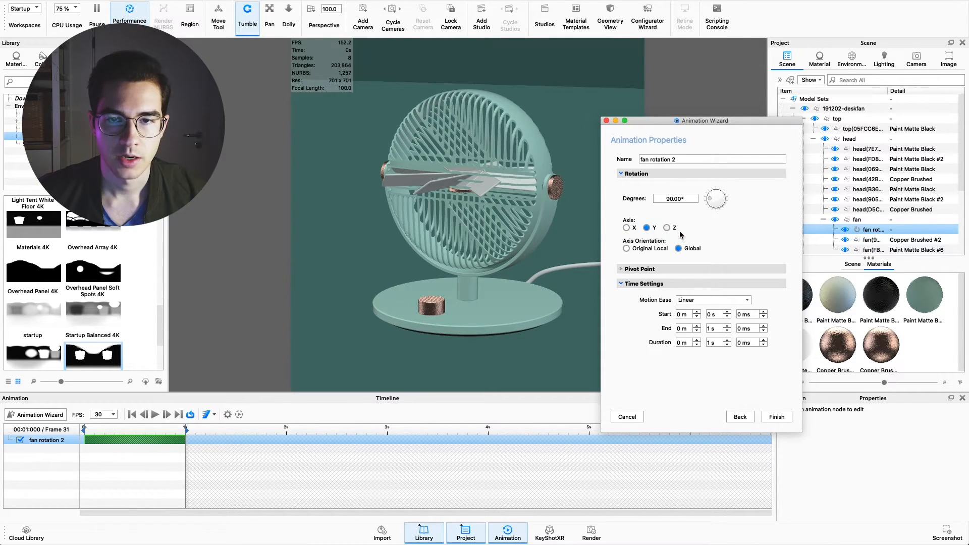
click(667, 228)
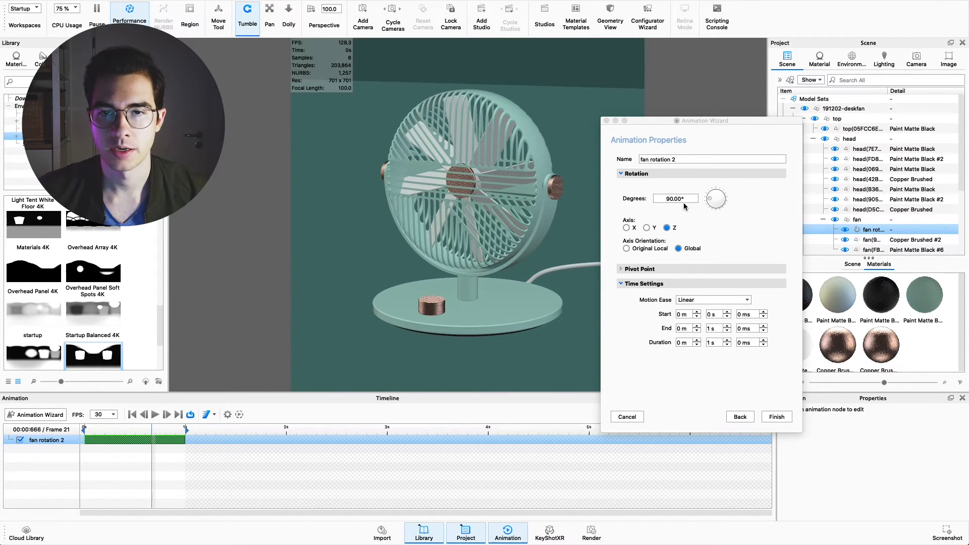
click(675, 198)
text(360)
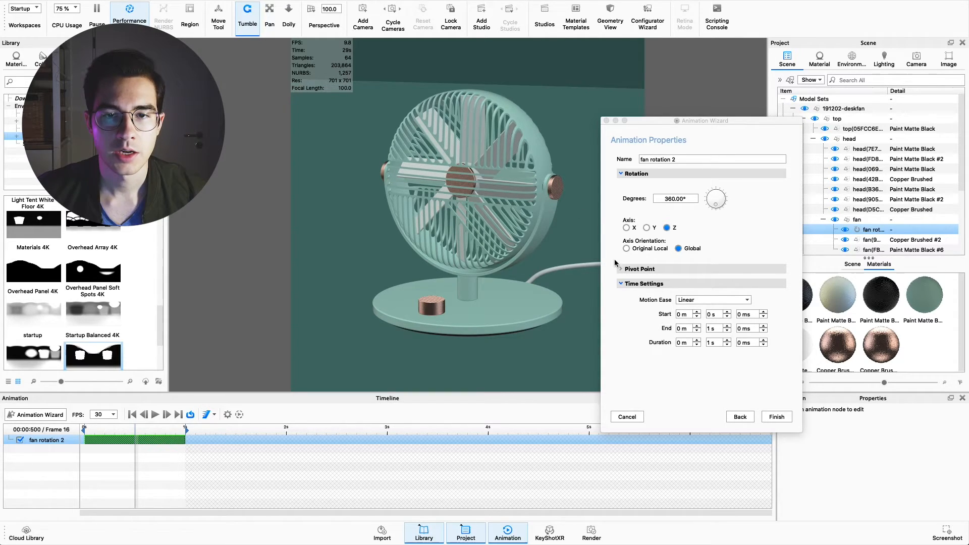
Step: Pick the fan part as the pivot point, finish, and scrub the timeline
click(622, 269)
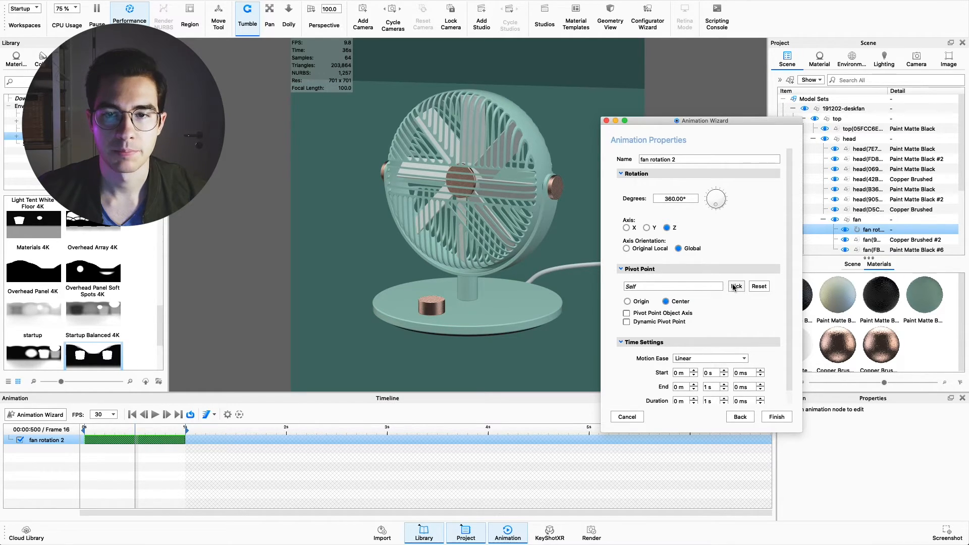
click(736, 286)
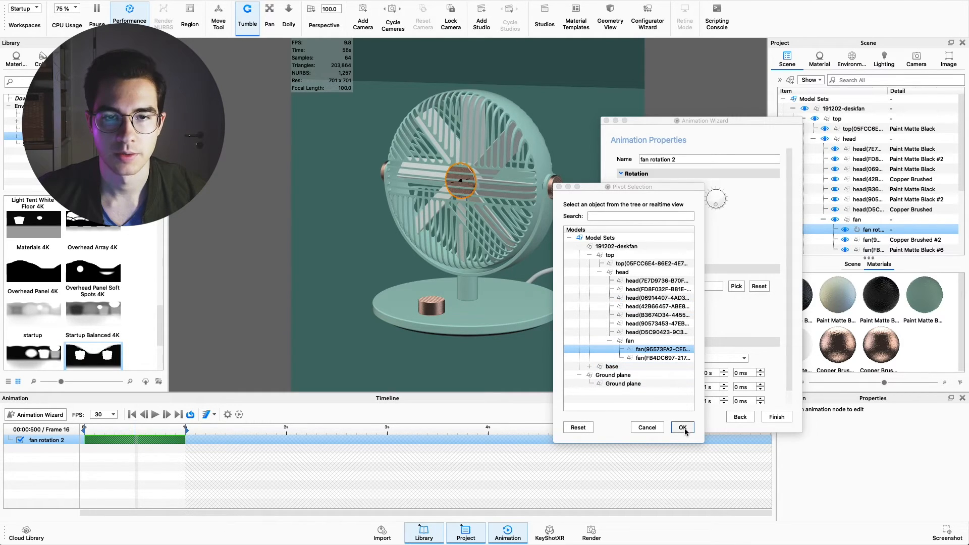
click(683, 427)
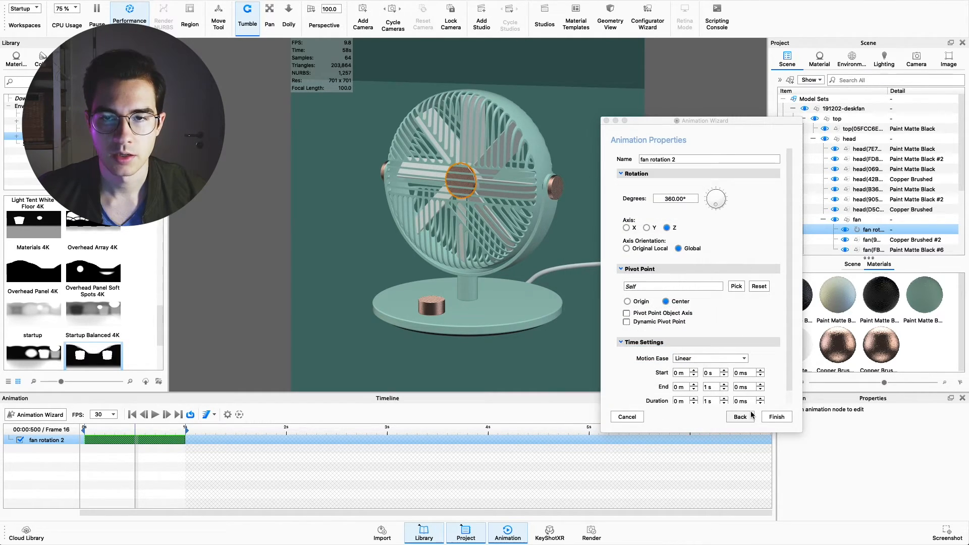
click(776, 417)
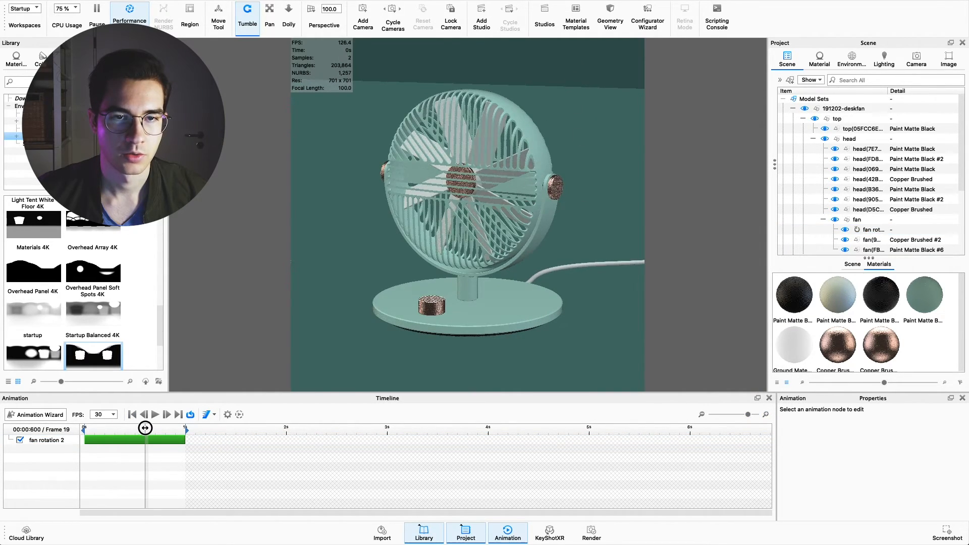
drag(145, 429, 127, 429)
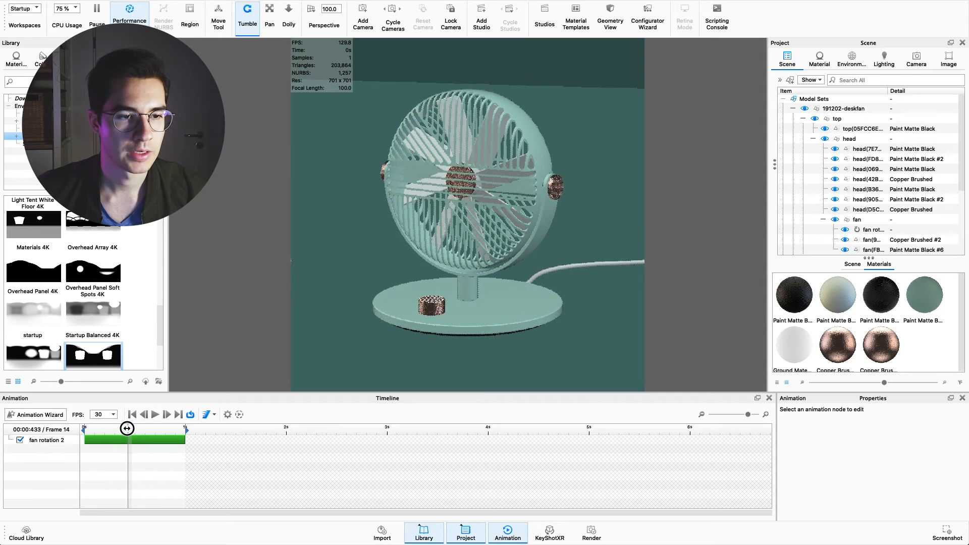